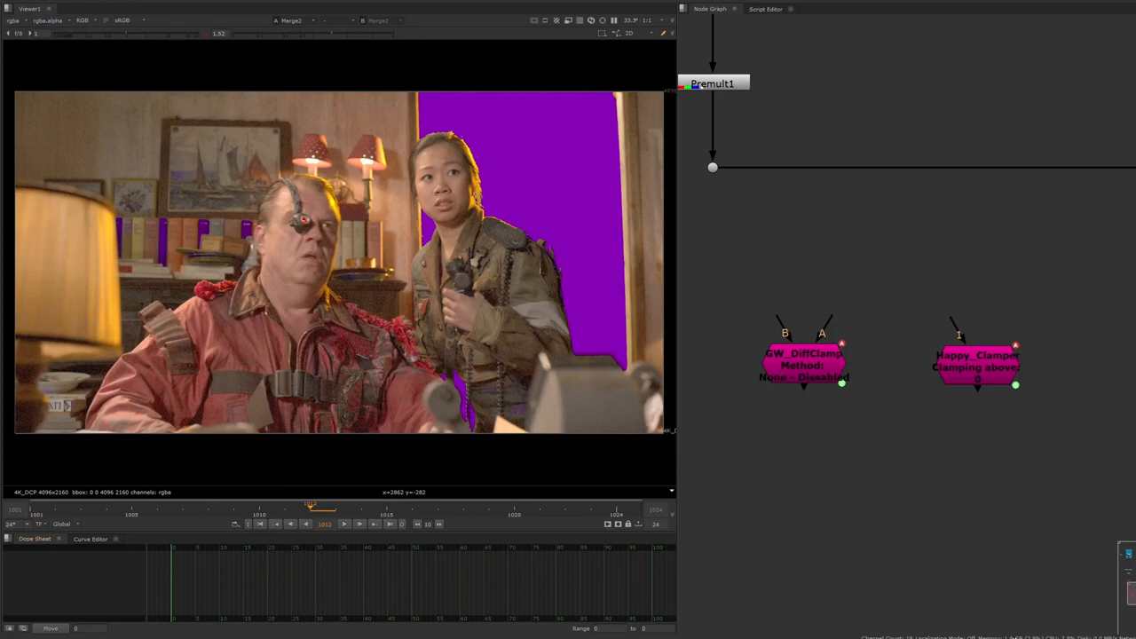
- Select the Happy_Clamper node and open its Properties panel
{"action": "left_click", "coordinate": [967, 364]}
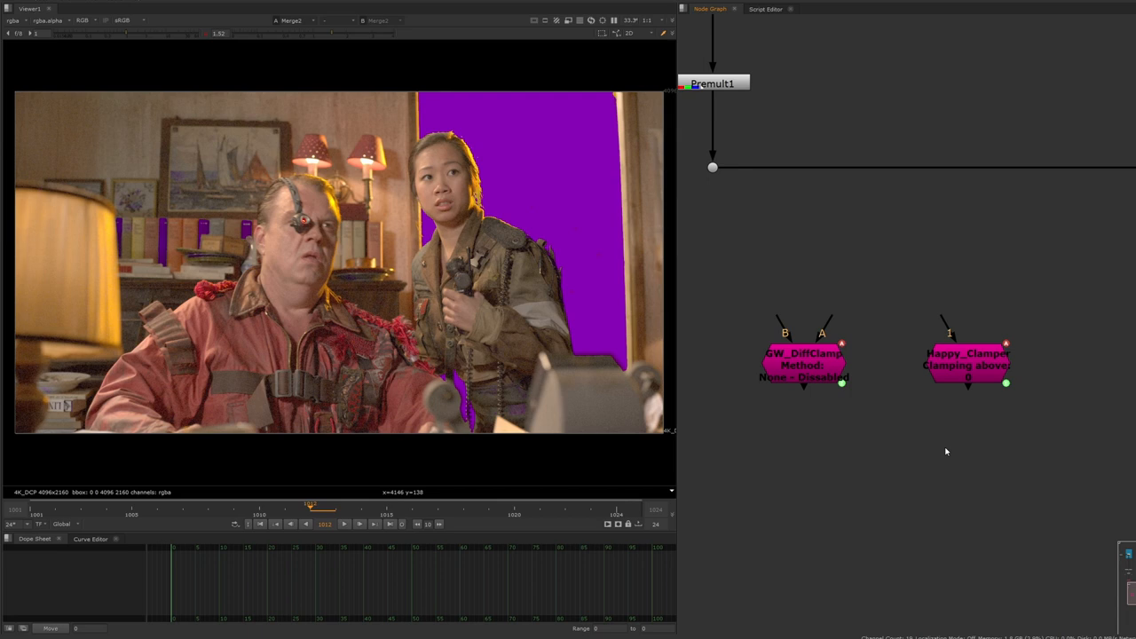
{"action": "mouse_move", "coordinate": [978, 486]}
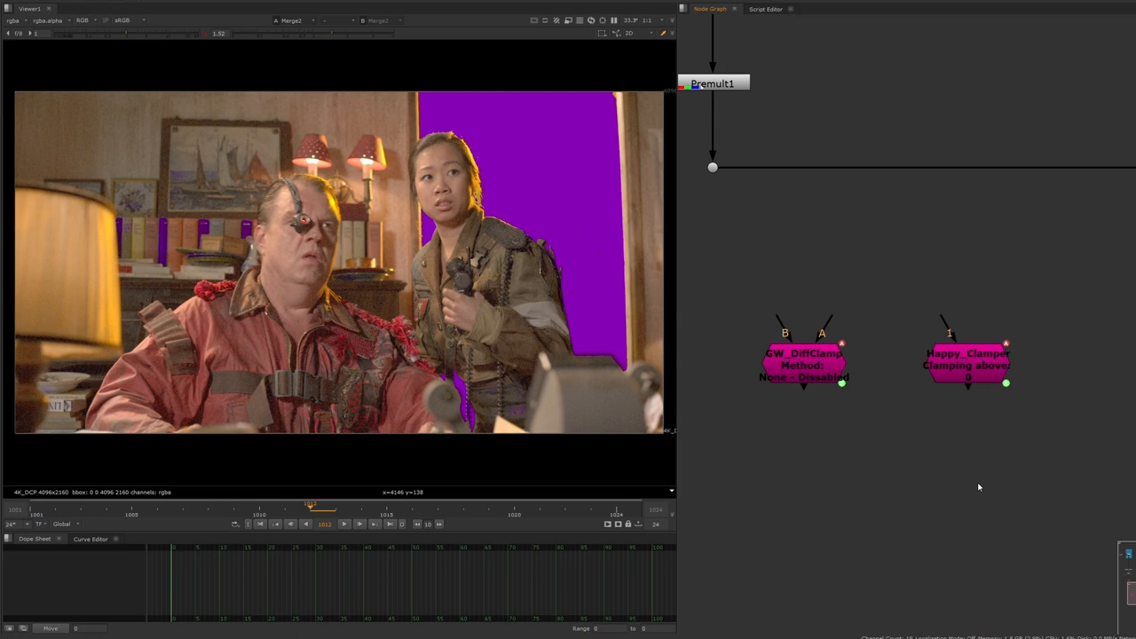
{"action": "mouse_move", "coordinate": [973, 487]}
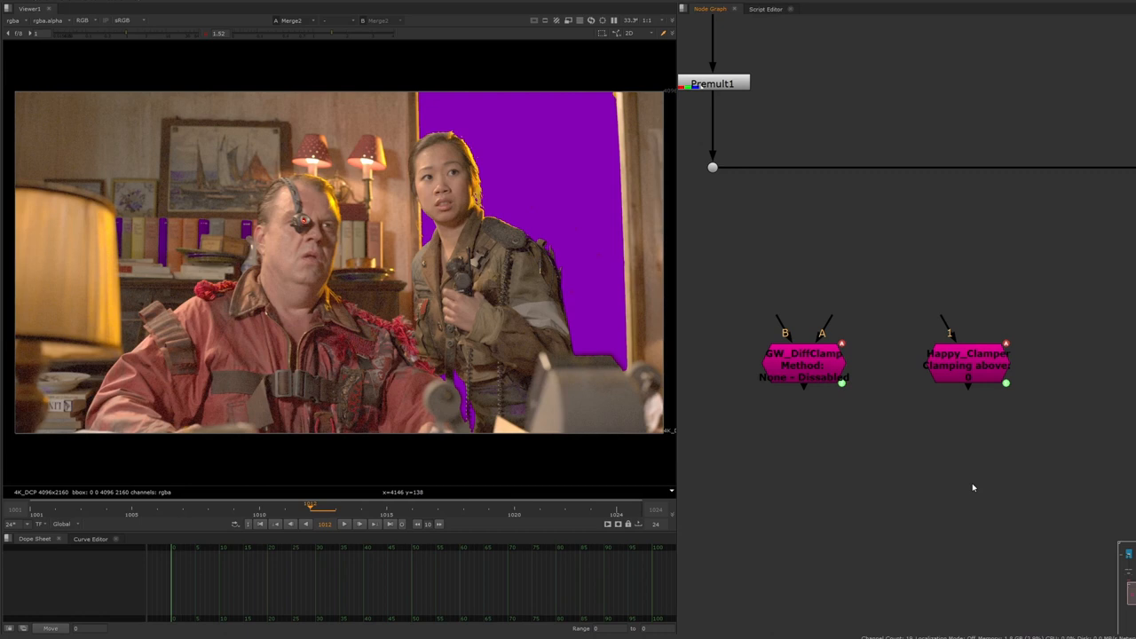
{"action": "mouse_move", "coordinate": [990, 420]}
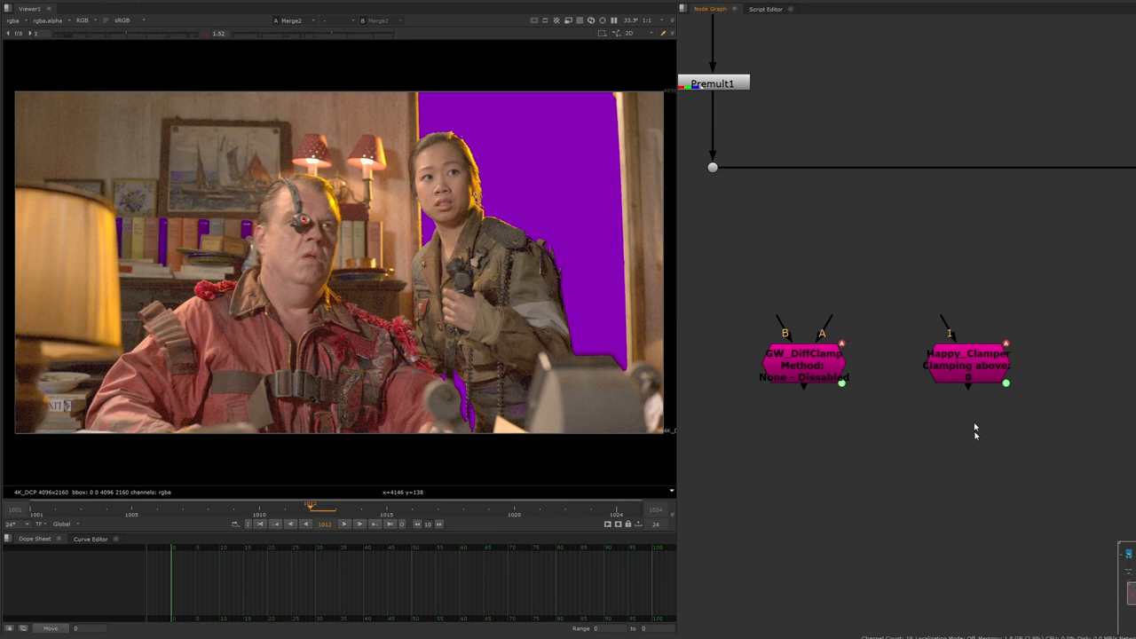
{"action": "double_click", "coordinate": [967, 364]}
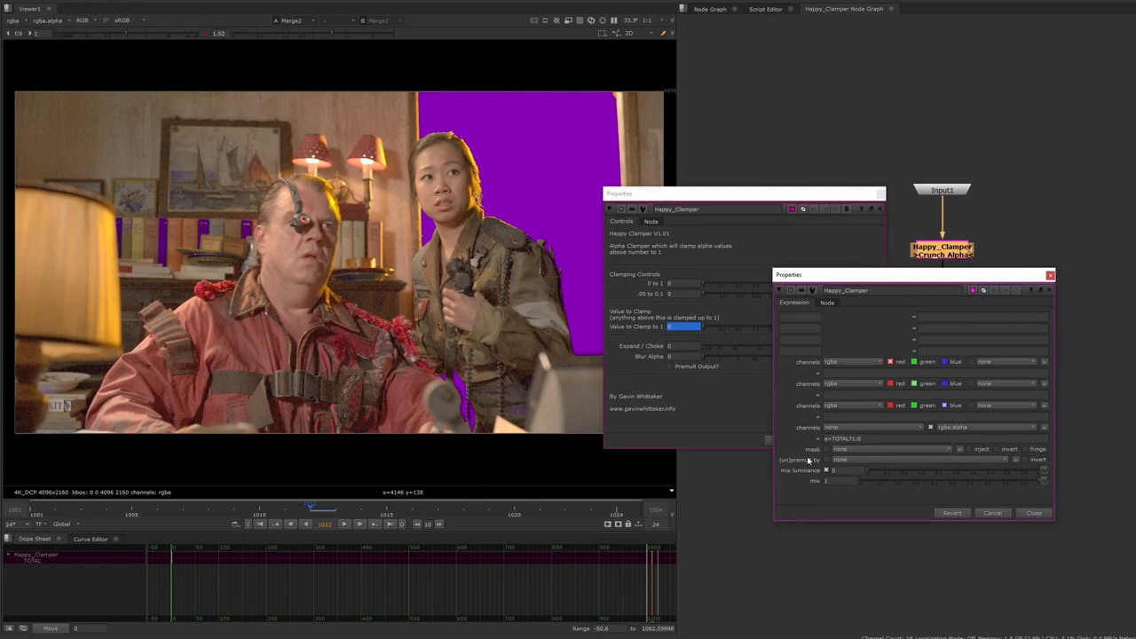
{"action": "mouse_move", "coordinate": [850, 429]}
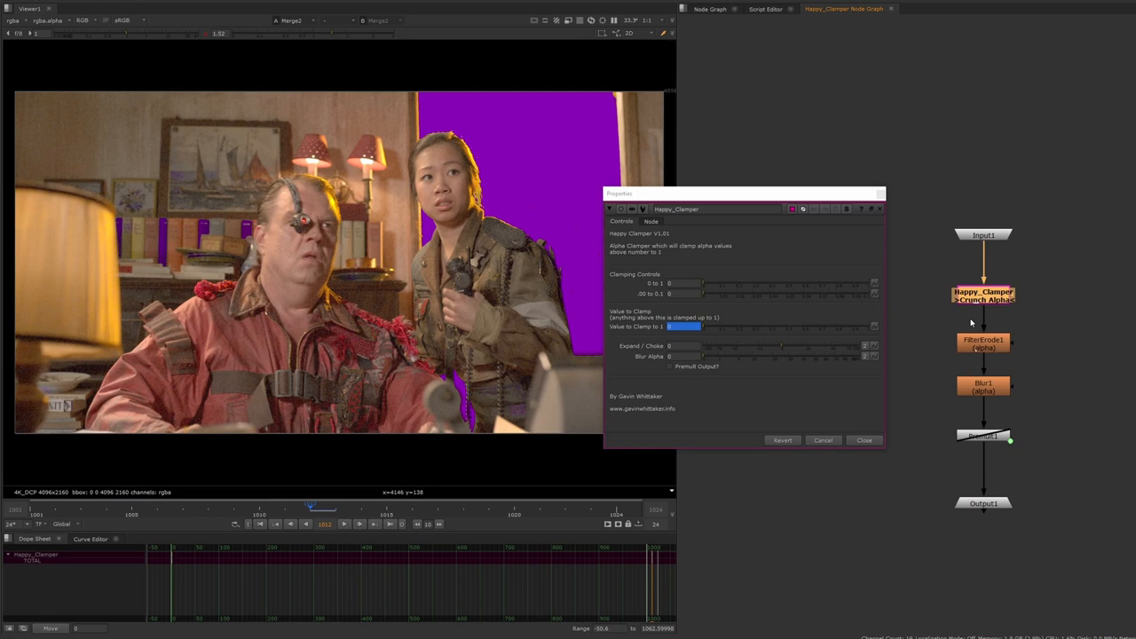
{"action": "mouse_move", "coordinate": [1061, 406]}
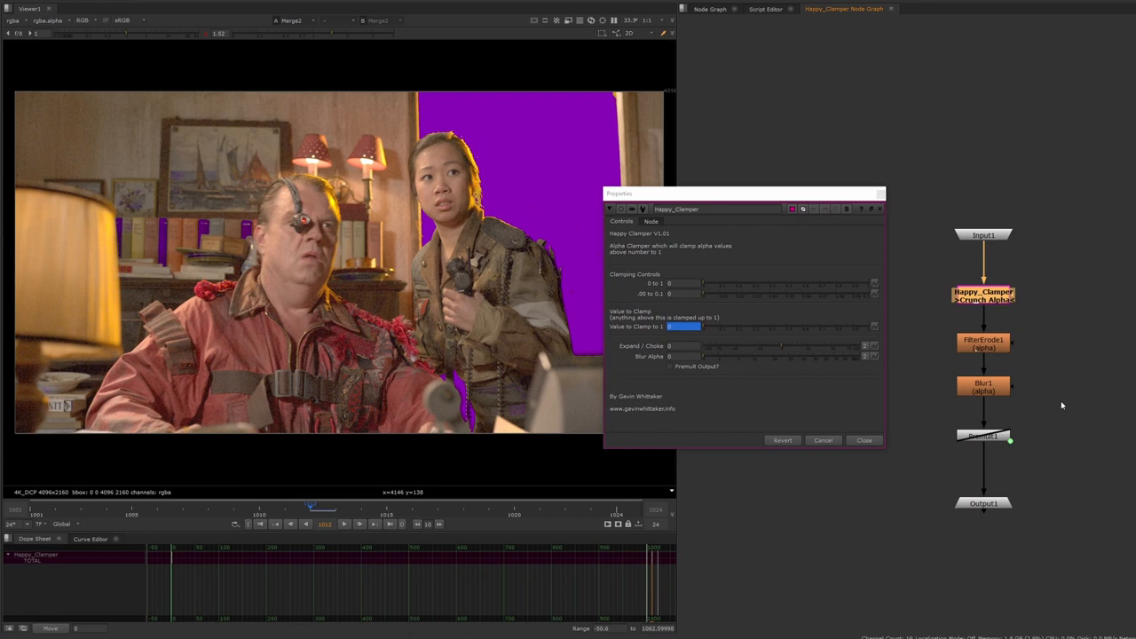
{"action": "mouse_move", "coordinate": [744, 288]}
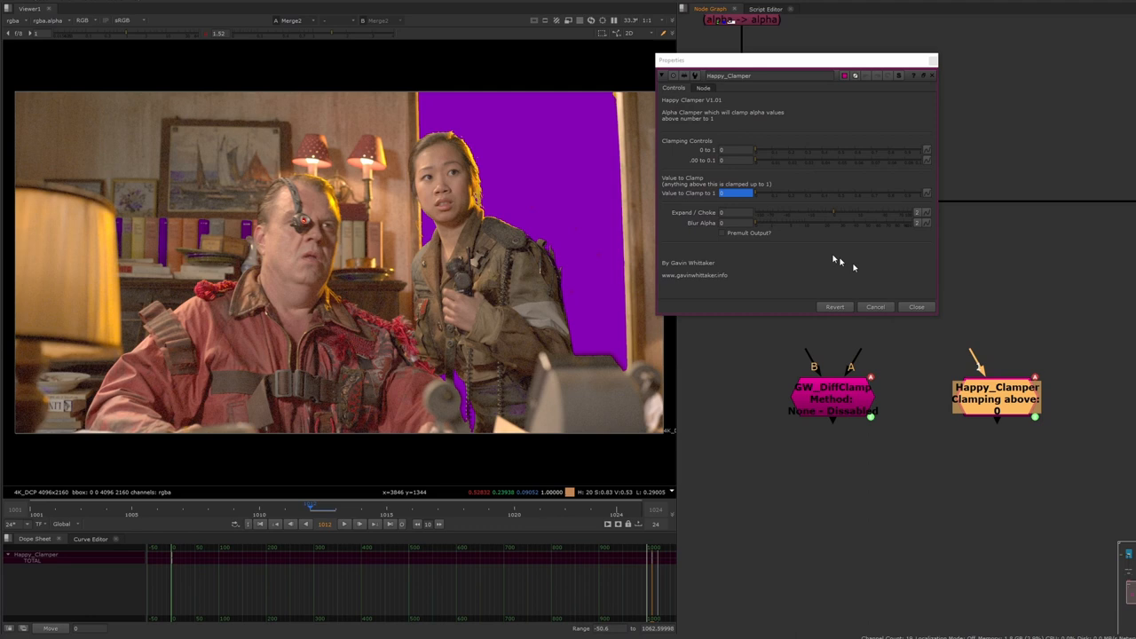
{"action": "mouse_move", "coordinate": [798, 228]}
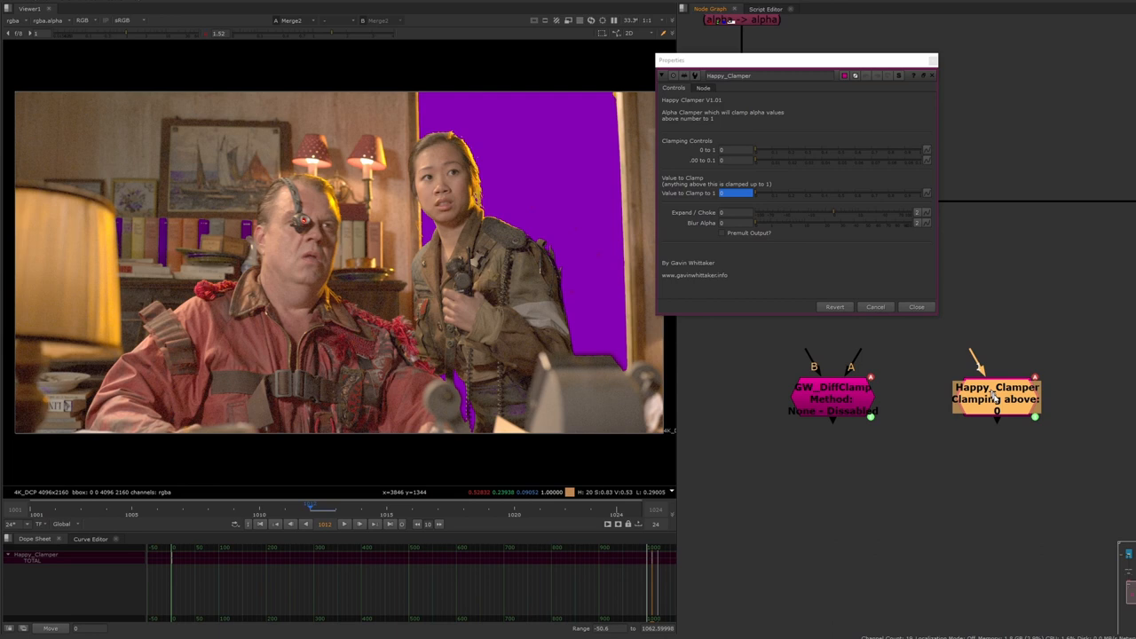
{"action": "mouse_move", "coordinate": [1018, 372]}
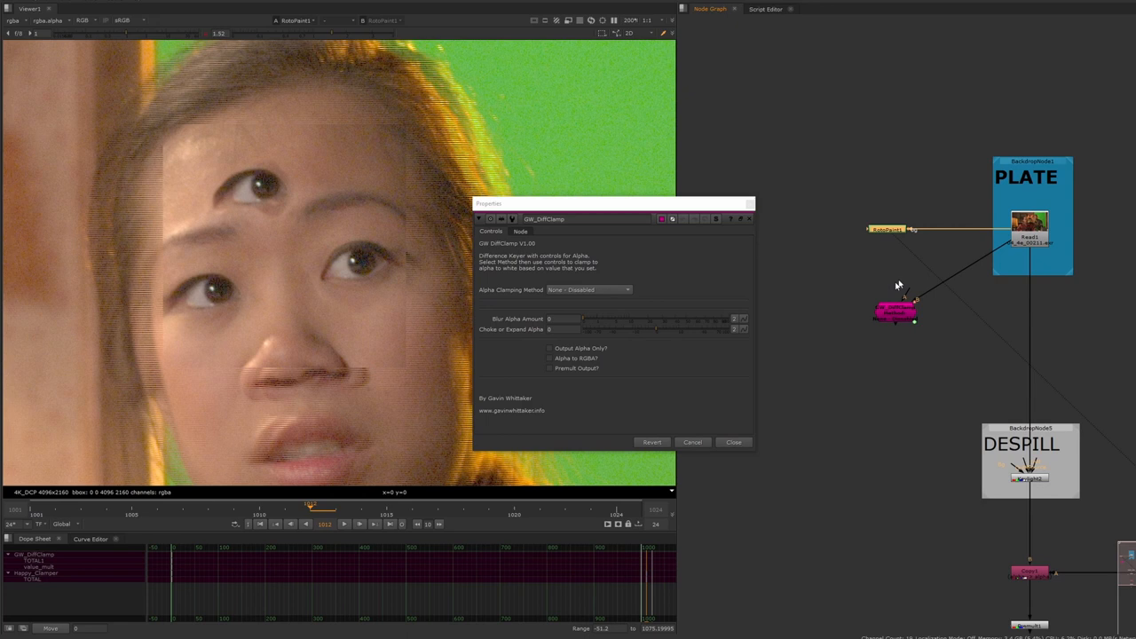
- Set GW_DiffClamp's Alpha Clamping Method to Hard Alpha
{"action": "left_click", "coordinate": [588, 289]}
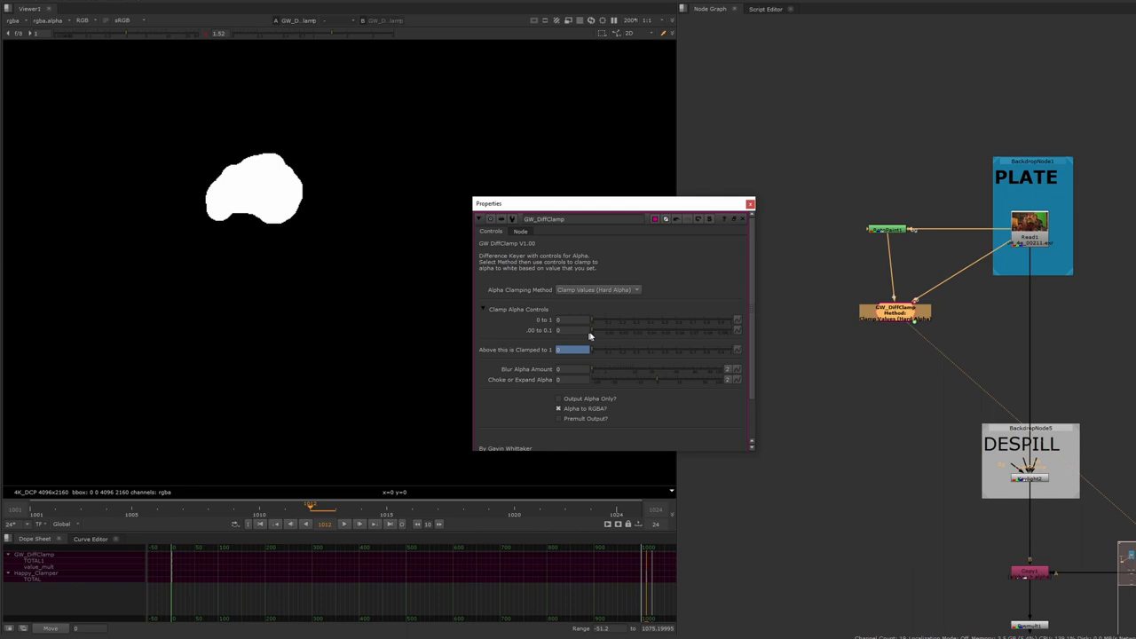
{"action": "mouse_move", "coordinate": [648, 373]}
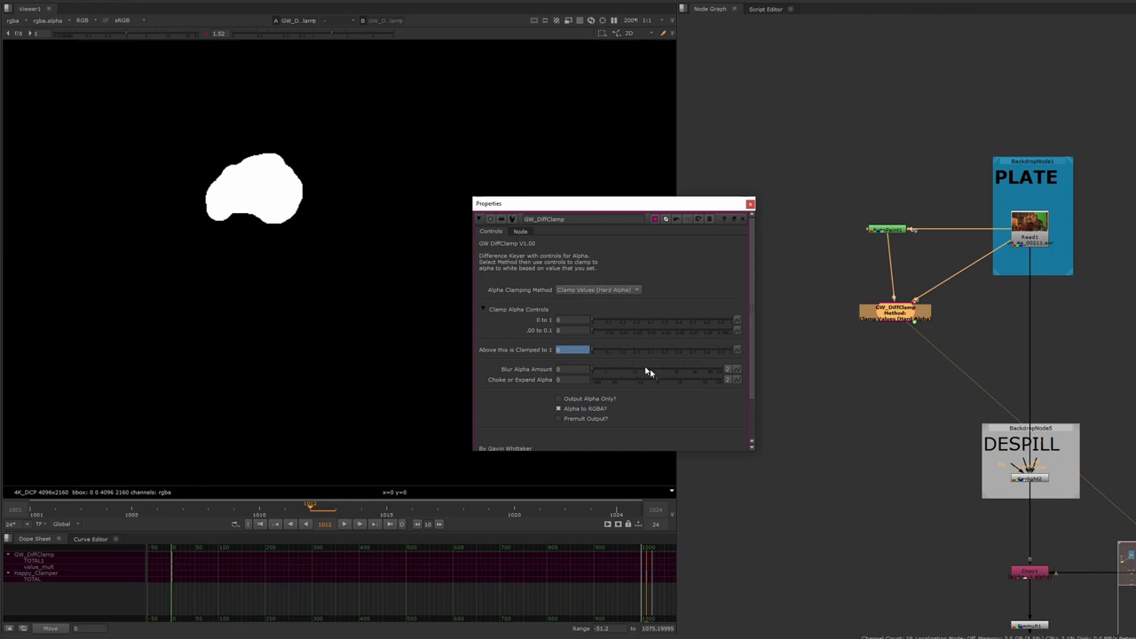
{"action": "mouse_move", "coordinate": [597, 373]}
{"action": "type", "text": "diff"}
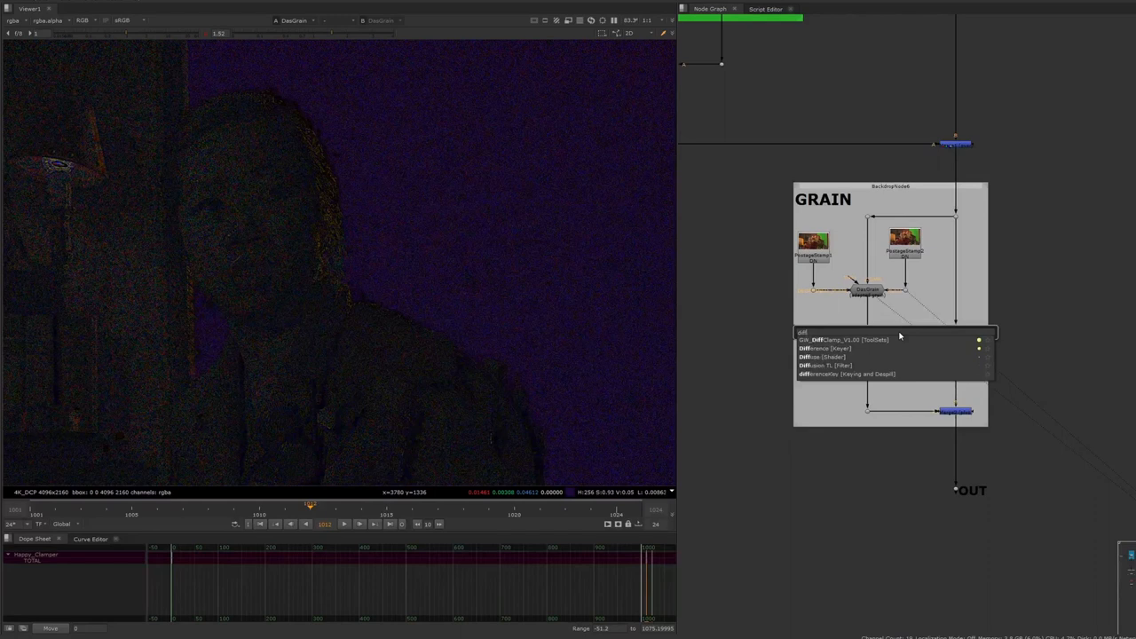
- Pick GW_DiffClamp from the Tab search results for the grain setup
{"action": "left_click", "coordinate": [843, 338]}
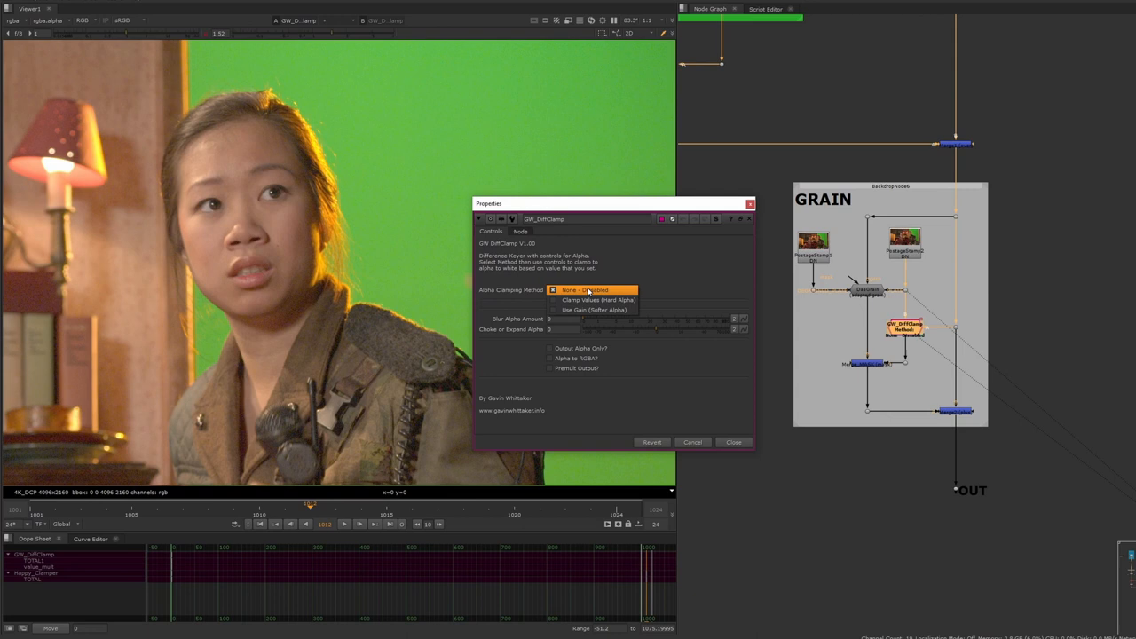
- Set the grain GW_DiffClamp's clamping method to Clamp Values (Hard Alpha)
{"action": "left_click", "coordinate": [598, 299]}
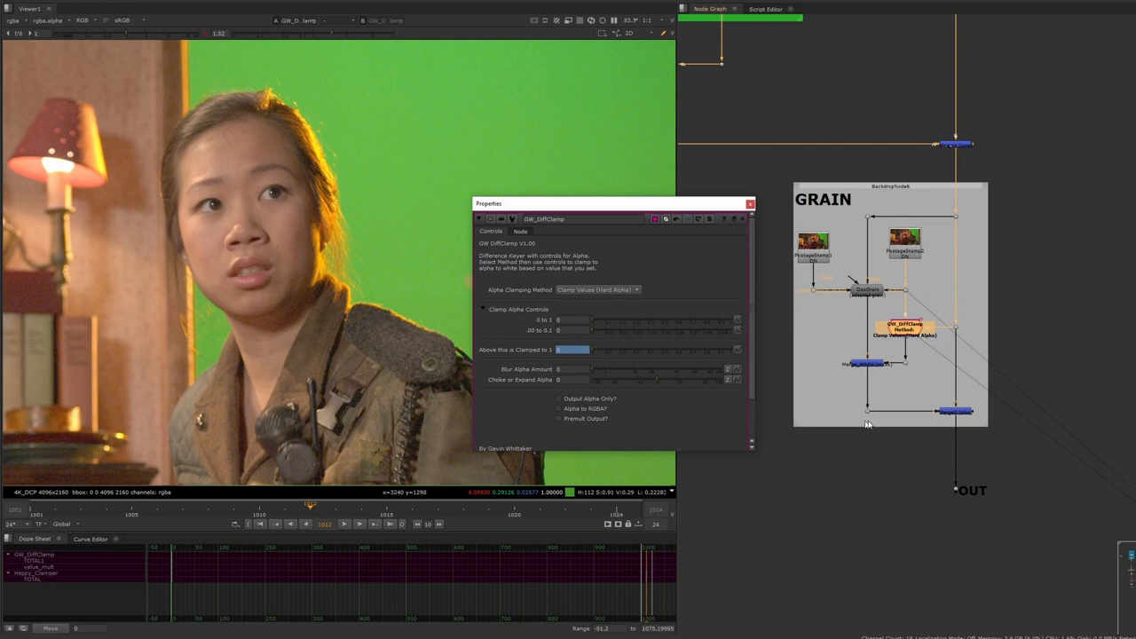
{"action": "left_click", "coordinate": [559, 409]}
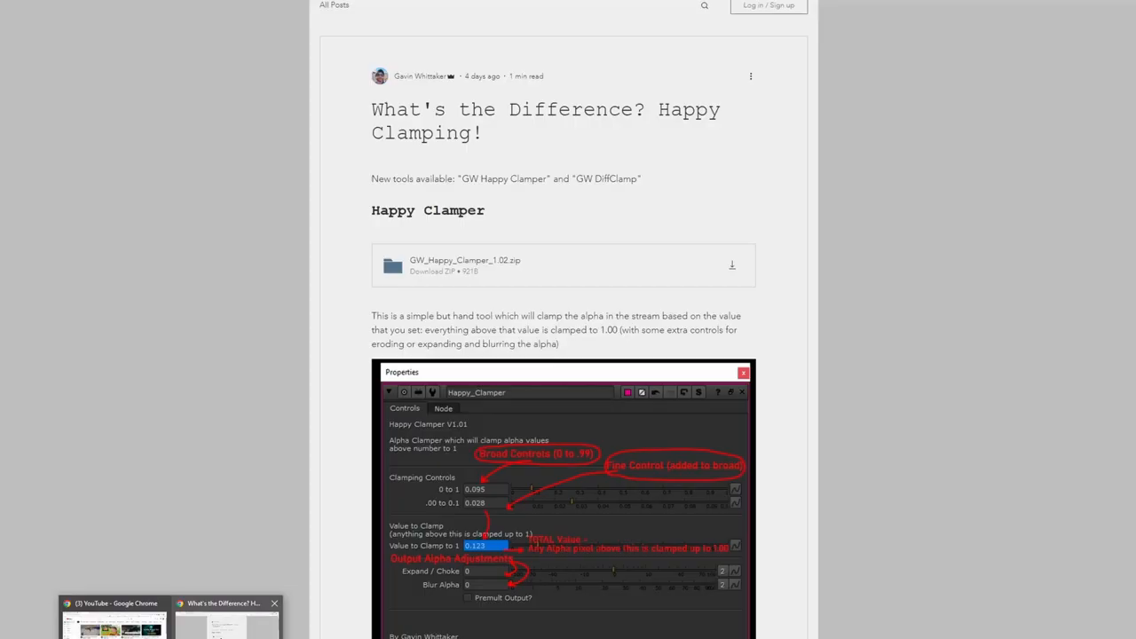
- Scroll the blog post down to the GW_Diffclamp_1.00 download section
{"action": "scroll", "scroll_direction": "down", "scroll_amount": 3}
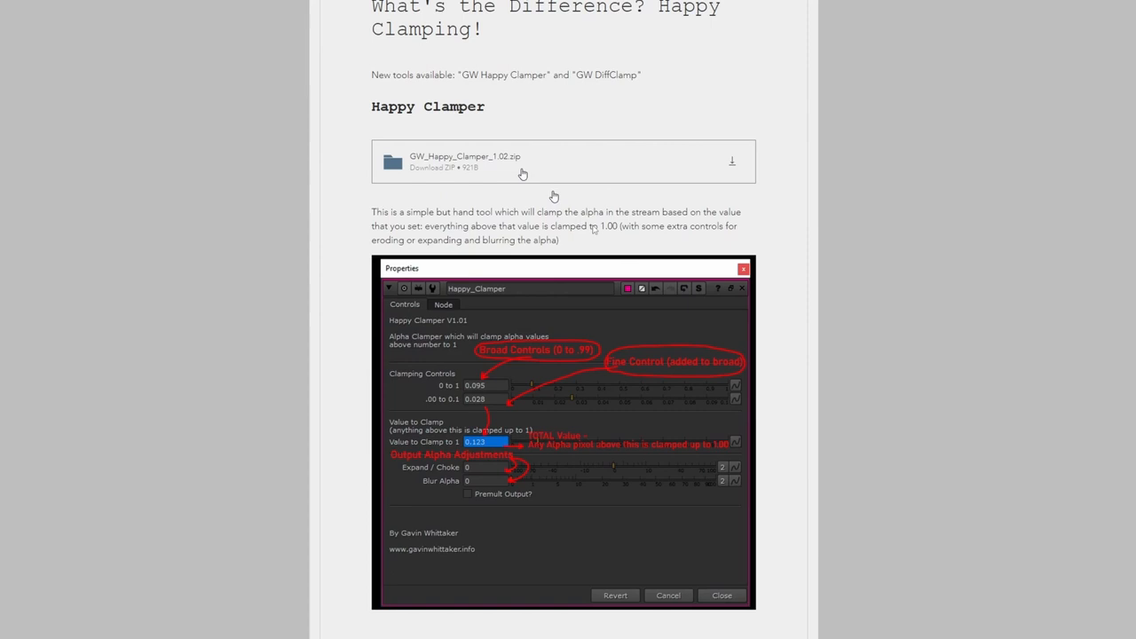
{"action": "scroll", "scroll_direction": "down", "scroll_amount": 3}
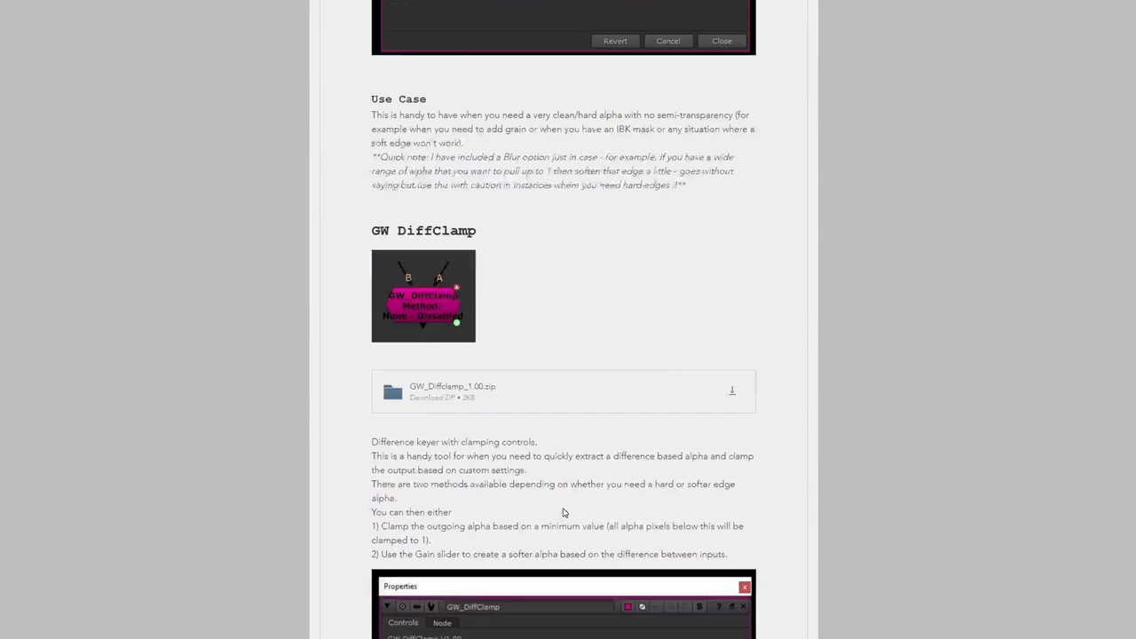